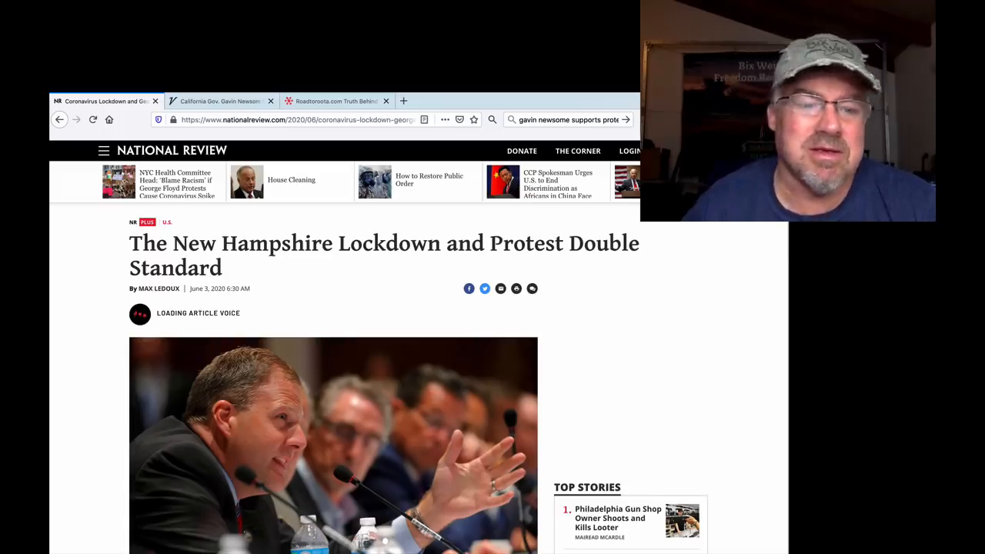
- Scroll down the Variety article through Newsom's quotes on lost patience and leadership to the related stories
scroll("down", 3)
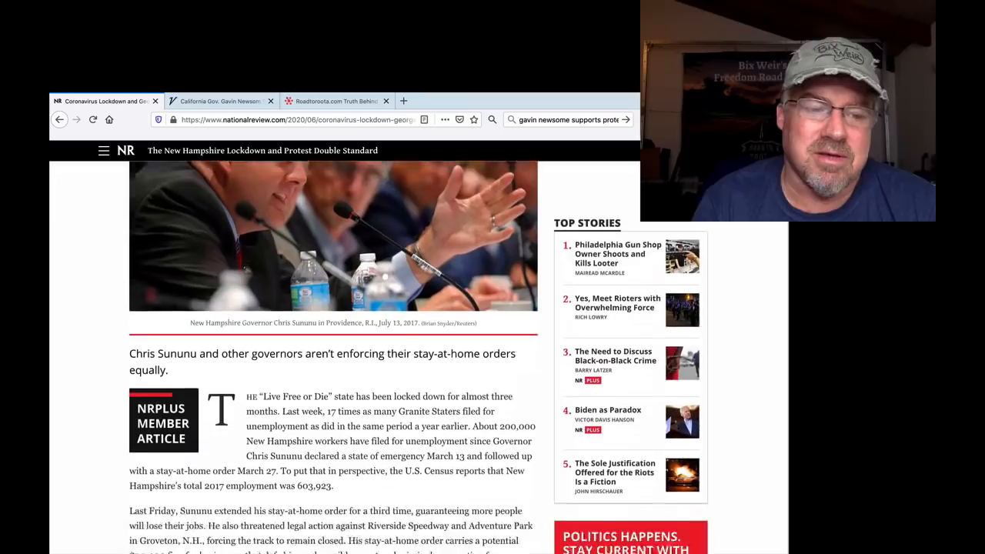
scroll("down", 3)
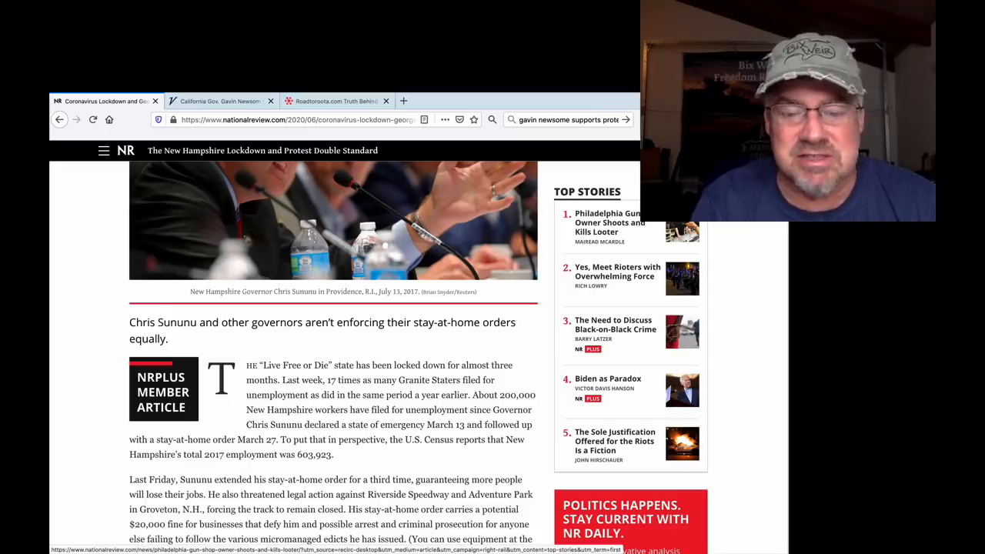
scroll("down", 3)
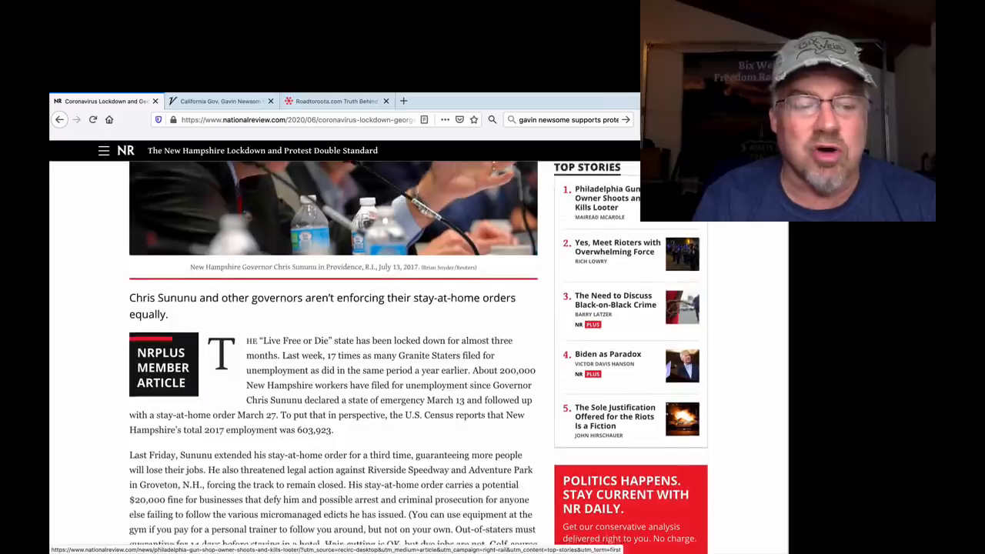
scroll("down", 3)
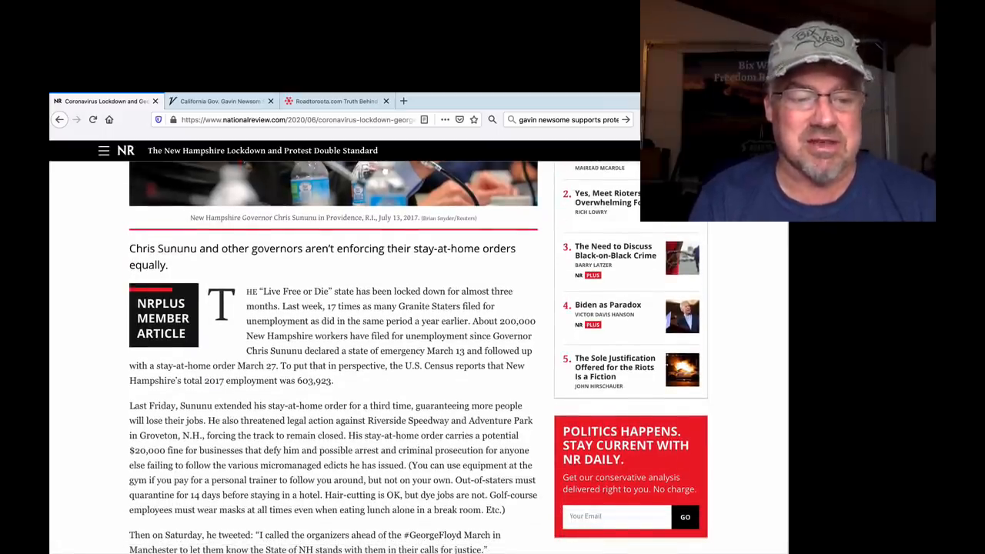
scroll("down", 3)
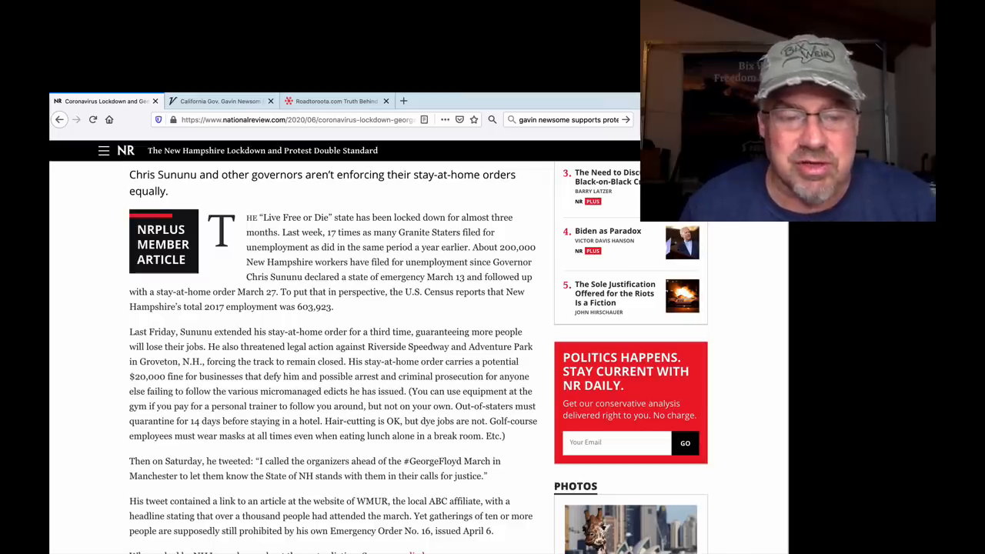
scroll("down", 3)
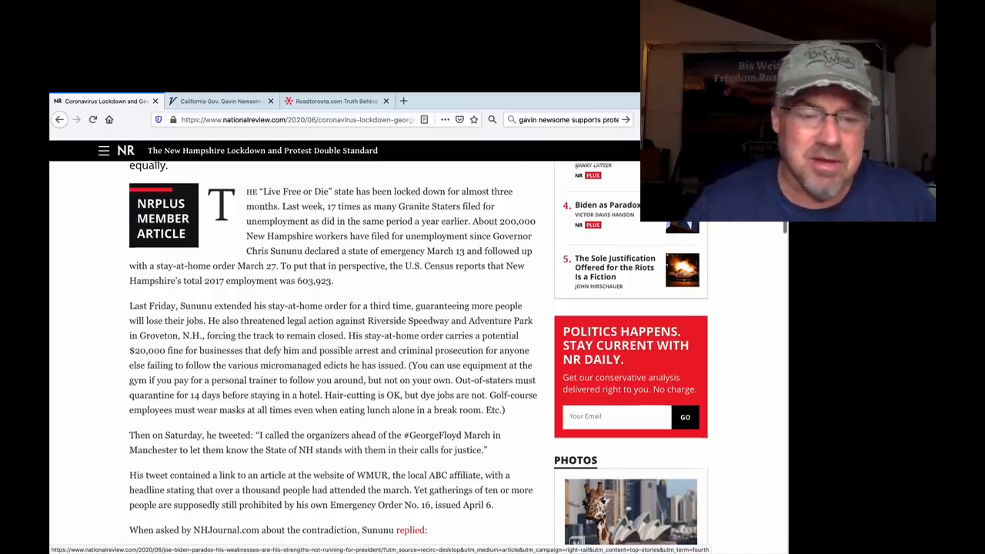
scroll("down", 3)
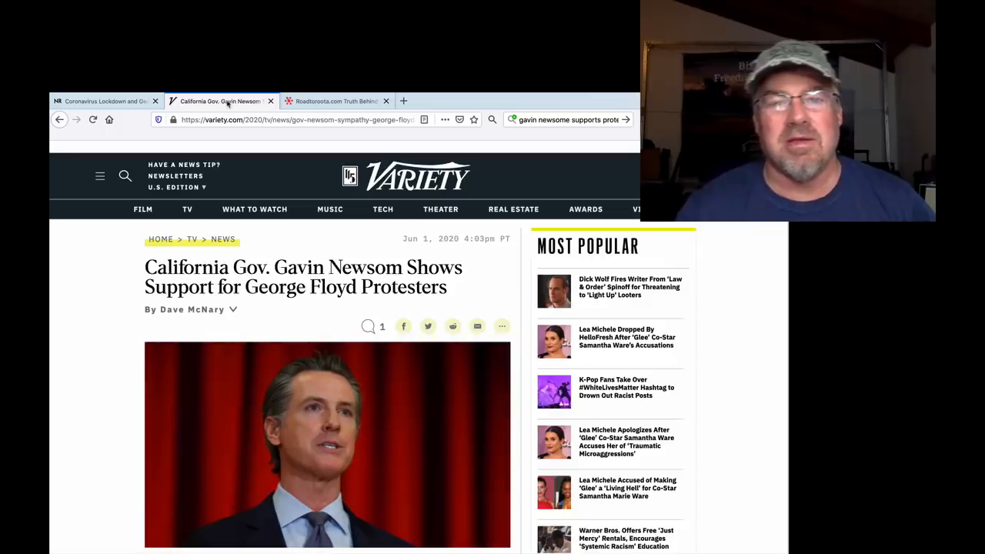
scroll("down", 3)
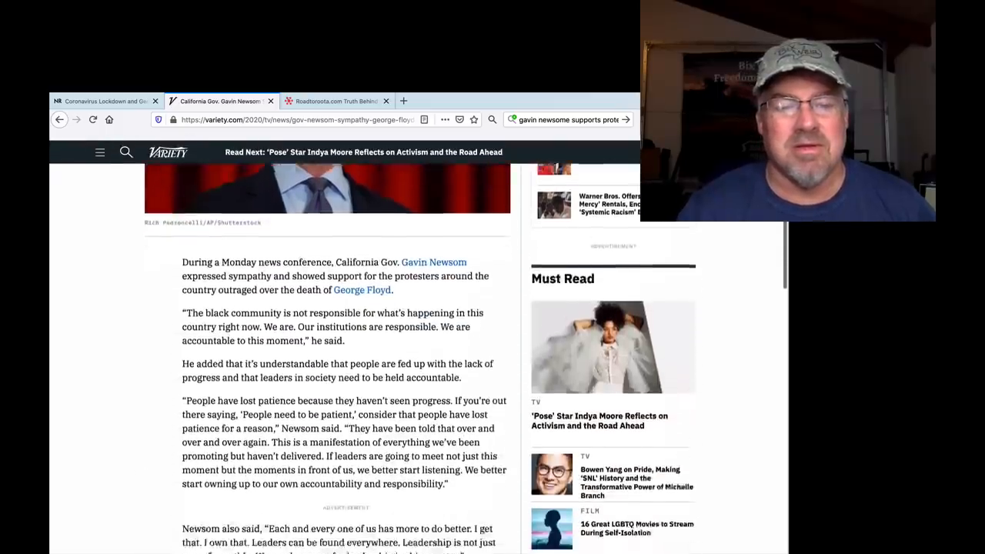
scroll("down", 3)
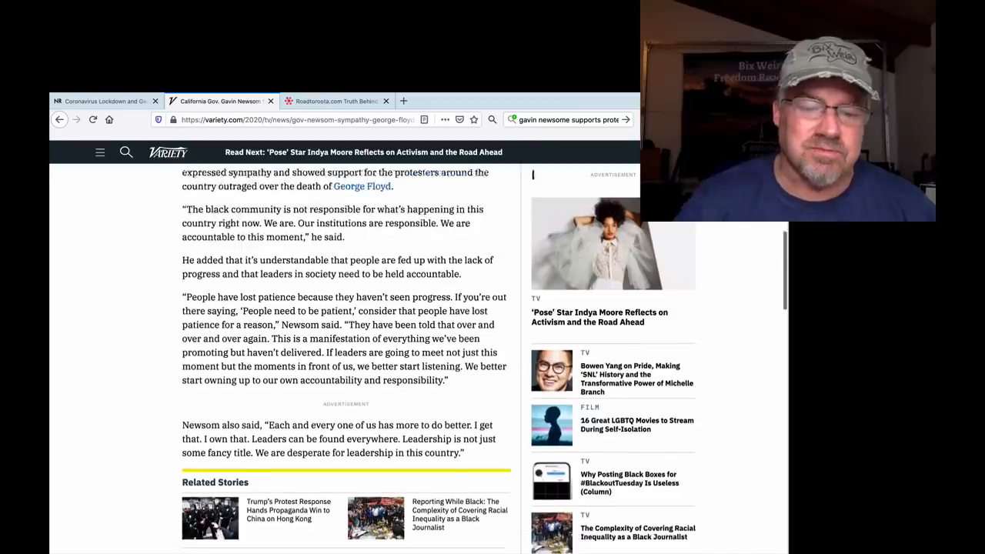
- Scroll to Newsom condemning looters, then switch to the Road to Roota homepage tab
scroll("down", 3)
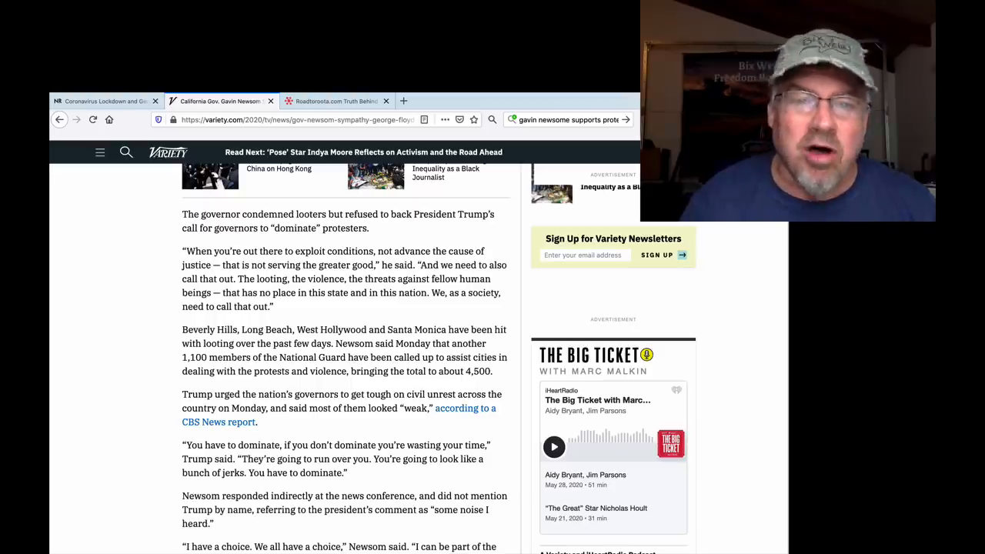
mouse_move(223, 101)
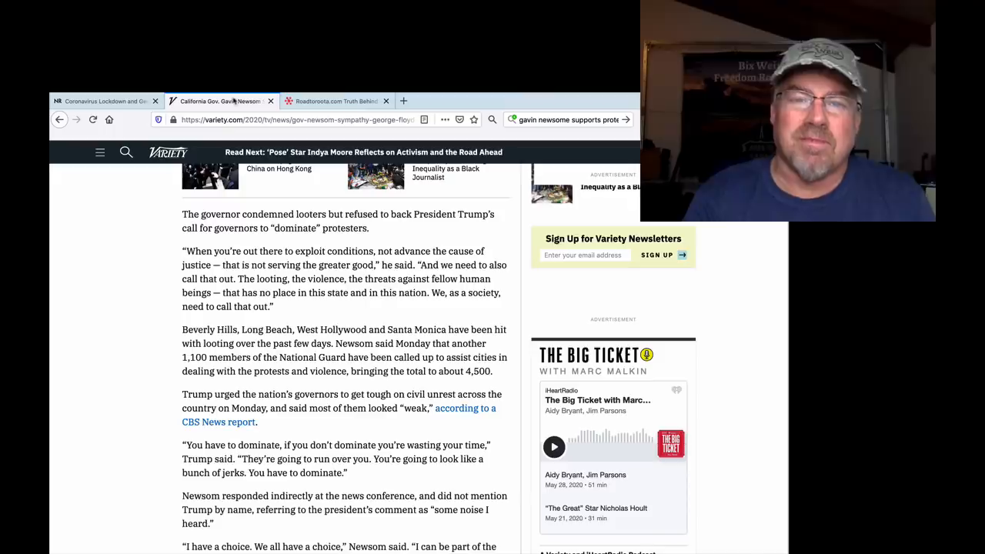
left_click(339, 101)
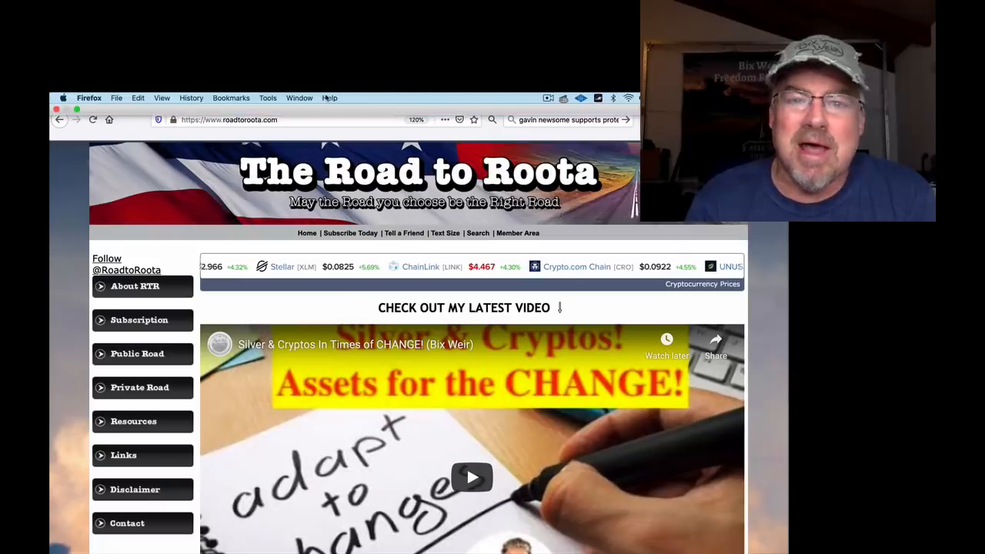